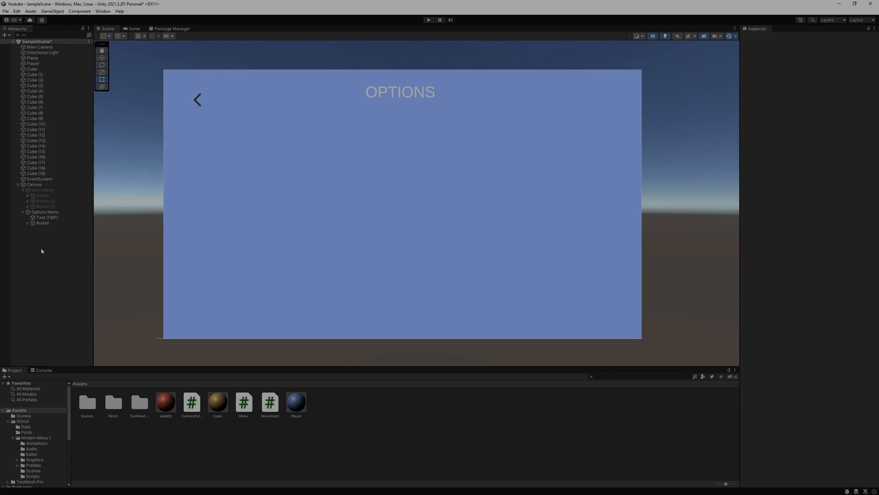
- Create a TextMeshPro text under Options Menu reading 'VOLUME'
left_click(45, 212)
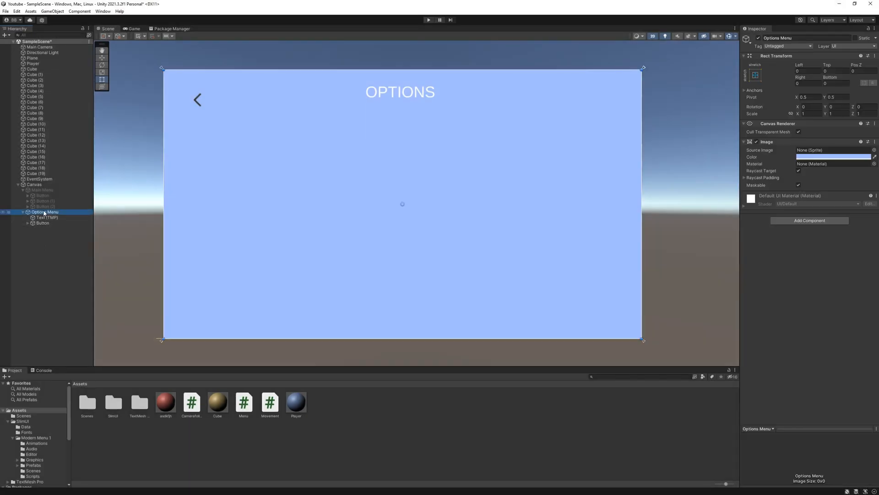
right_click(45, 212)
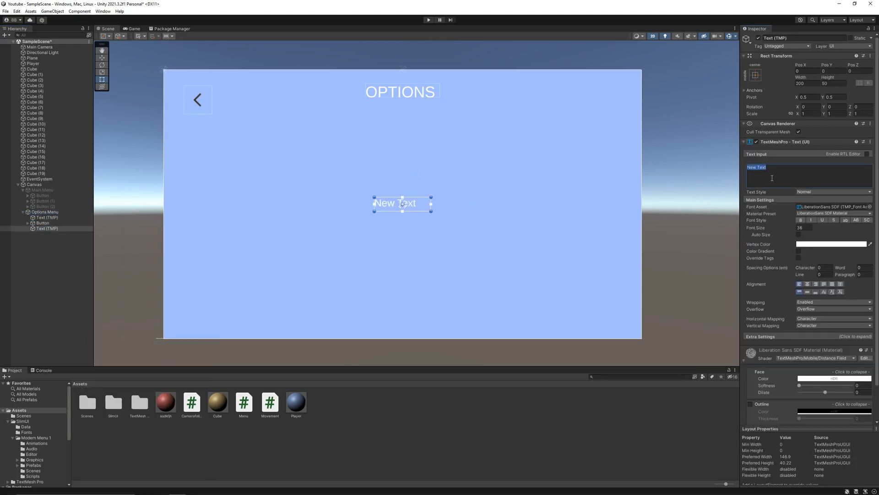
type("VOLUME")
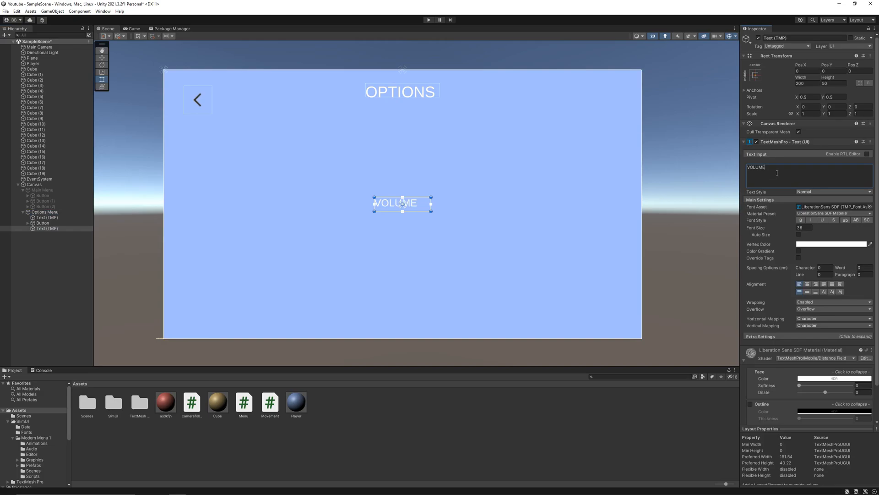
left_click(33, 184)
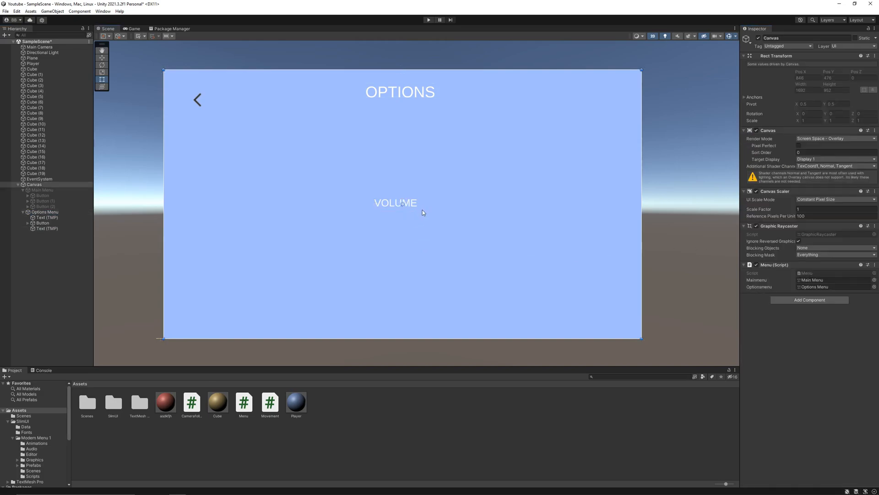
- Anchor the VOLUME label to the middle-left preset
left_click(396, 203)
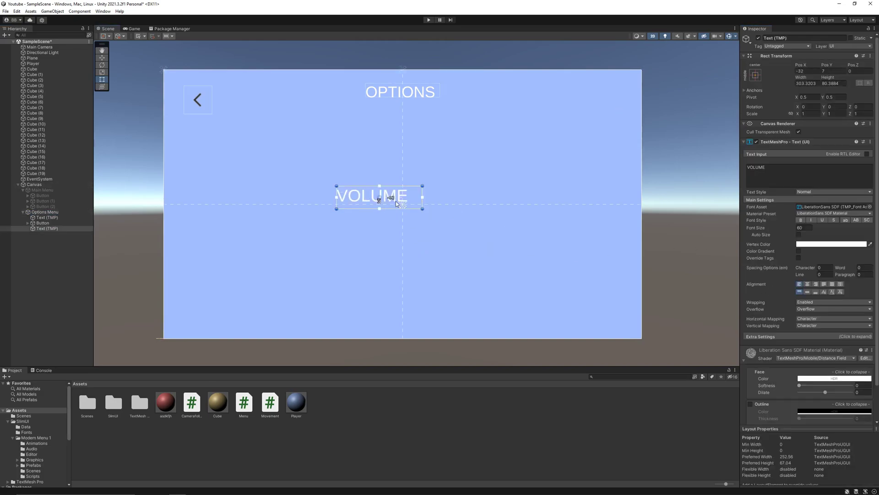
left_click(401, 91)
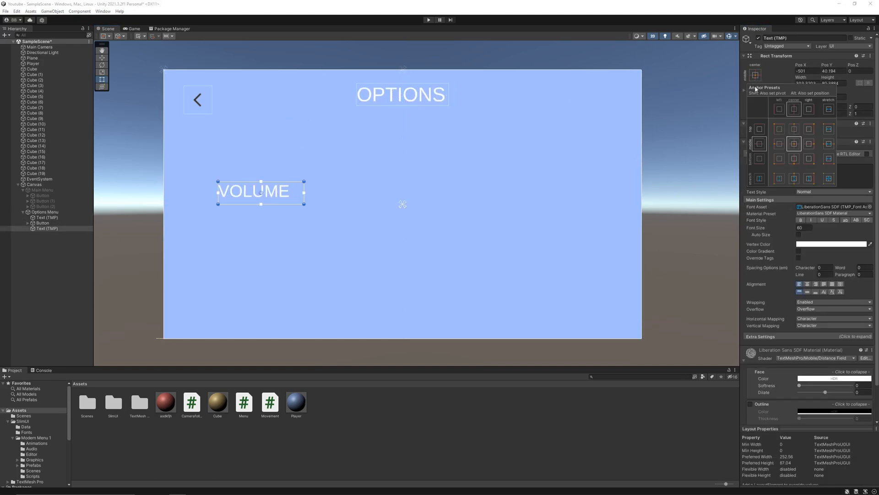
left_click(779, 143)
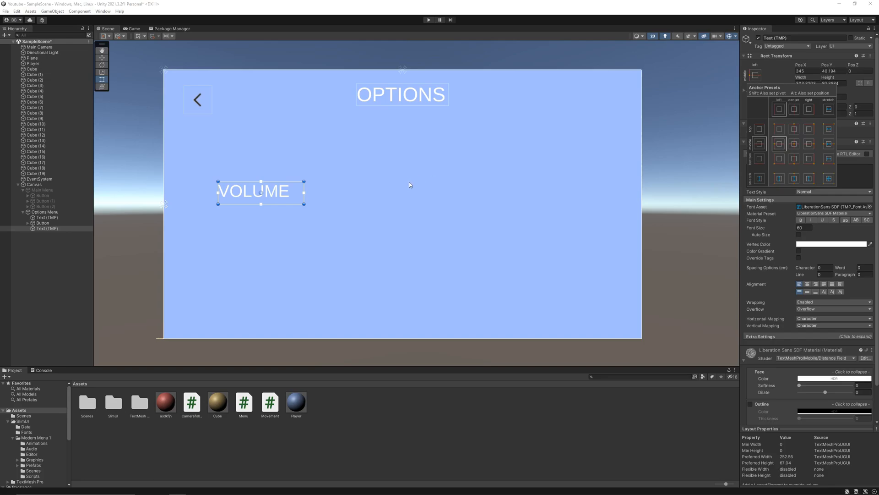
- Add a UI Slider under Options Menu, below the VOLUME text
right_click(45, 211)
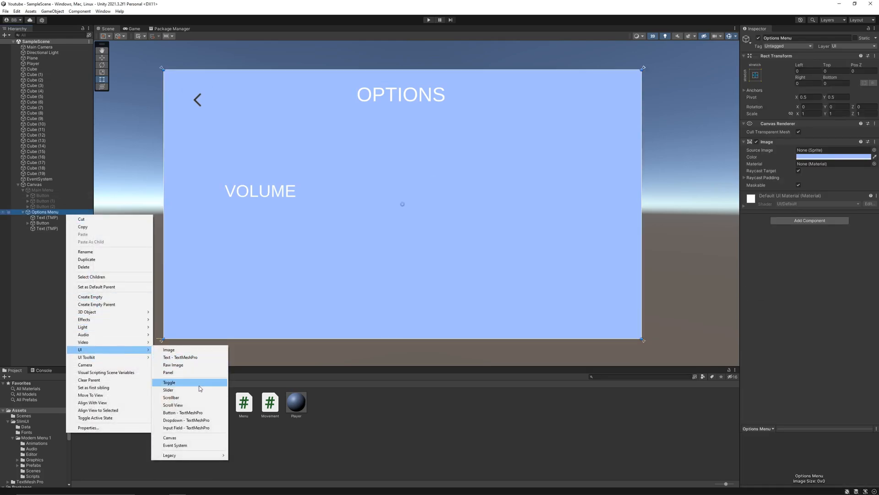
left_click(168, 390)
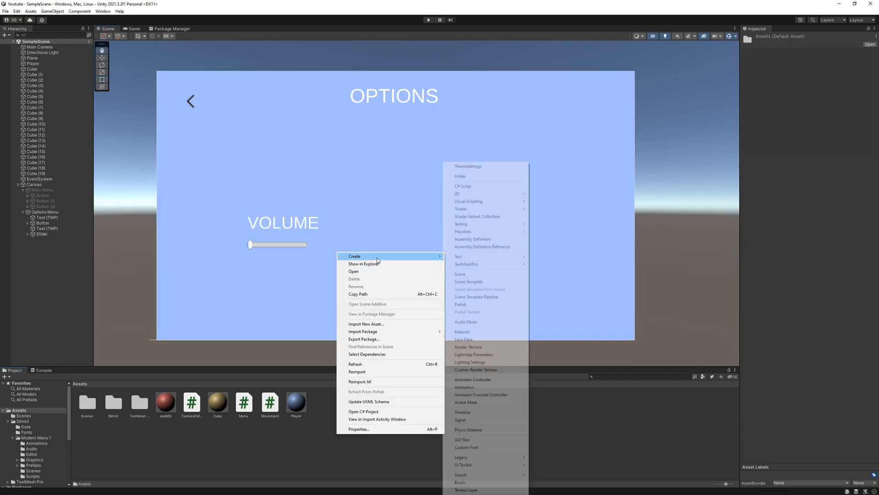
left_click(463, 186)
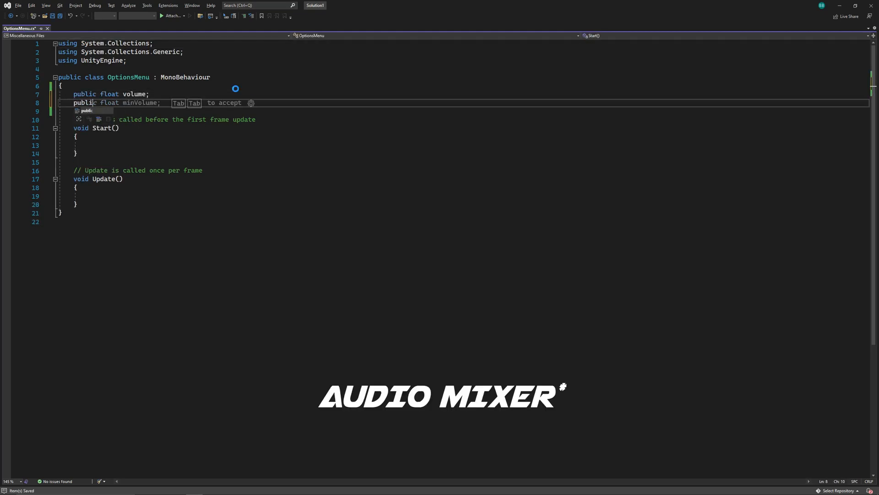
- Declare a public AudioMixer mixer and a SetVolume(float volume) method calling mixer.SetFloat
type("AudioMixer mixer;")
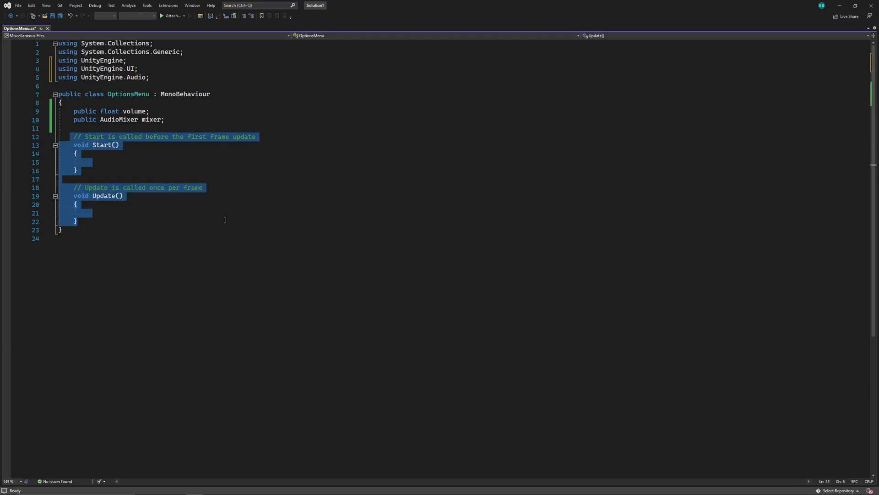
type("pu")
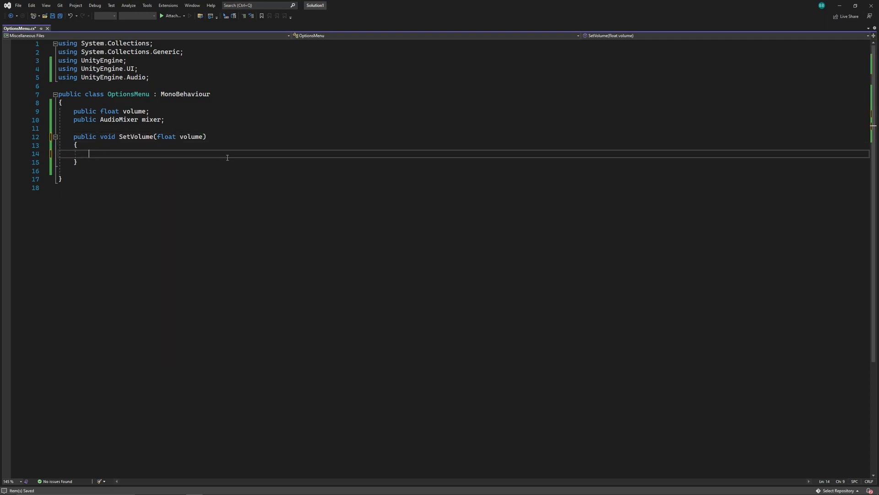
type("mixer.SsetFloat(\"")
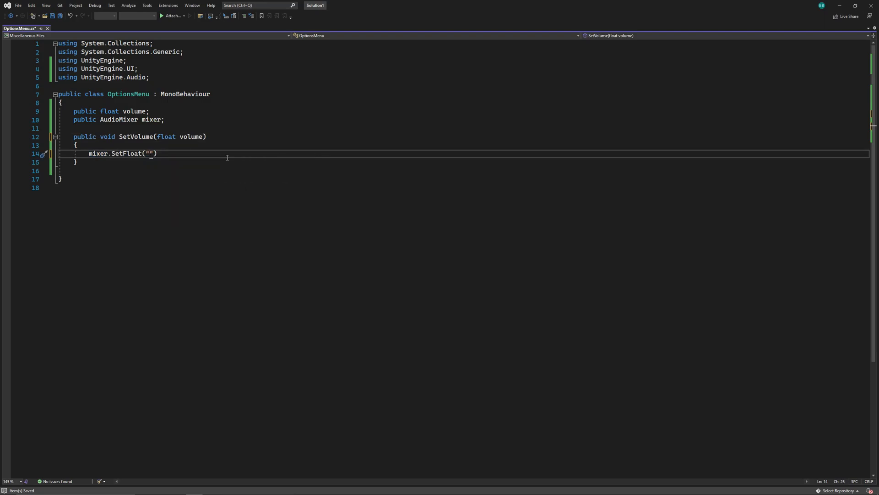
type("Volume\", volume")
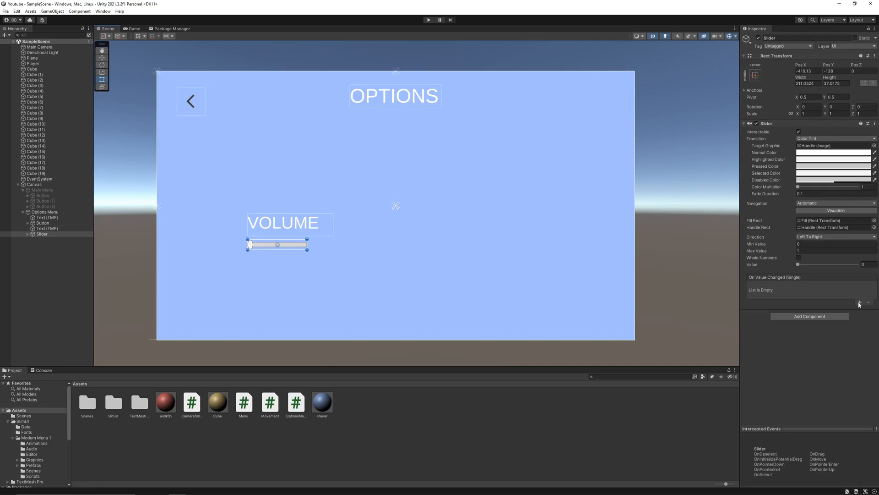
- Add an On Value Changed entry targeting Options Menu with OptionsMenu.SetVolume
left_click(859, 302)
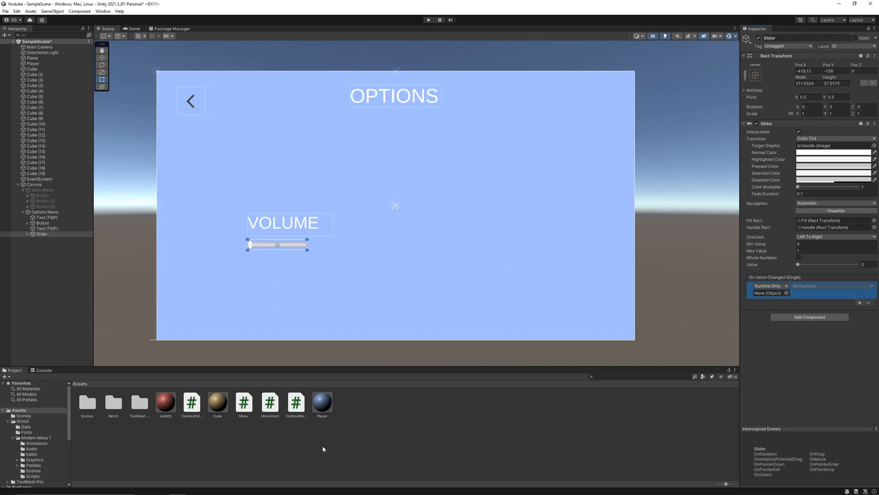
left_click(295, 404)
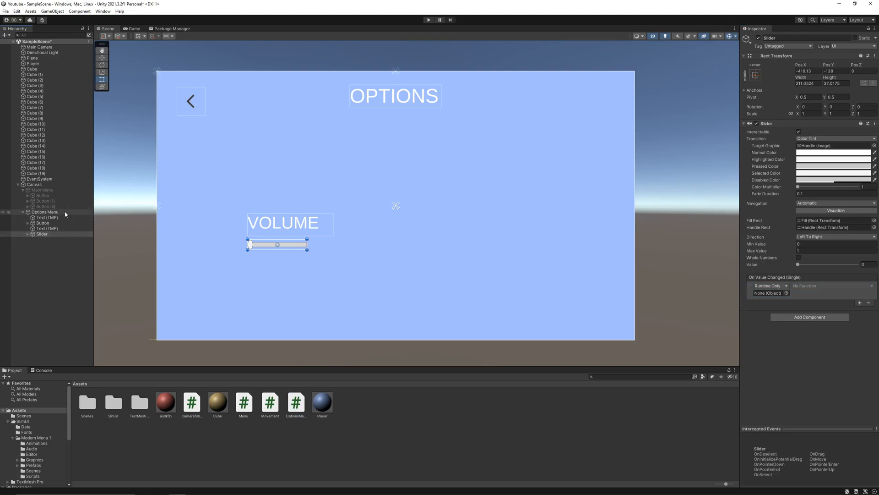
mouse_move(85, 230)
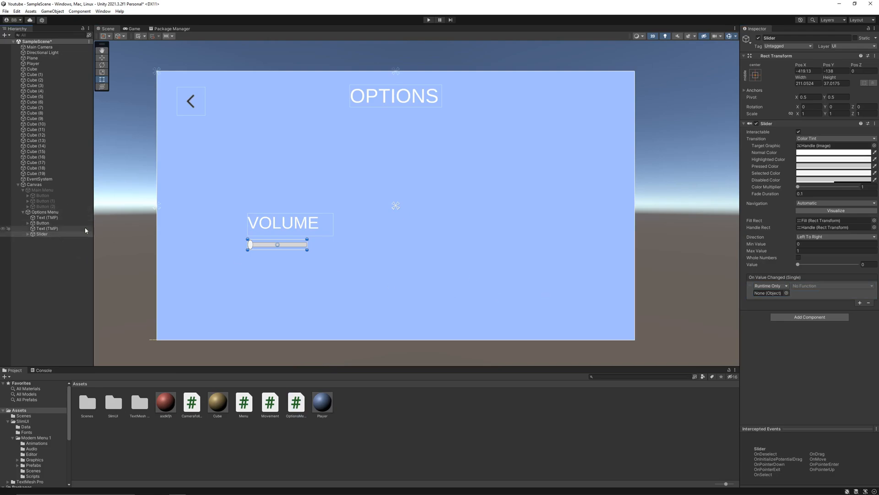
left_click(832, 285)
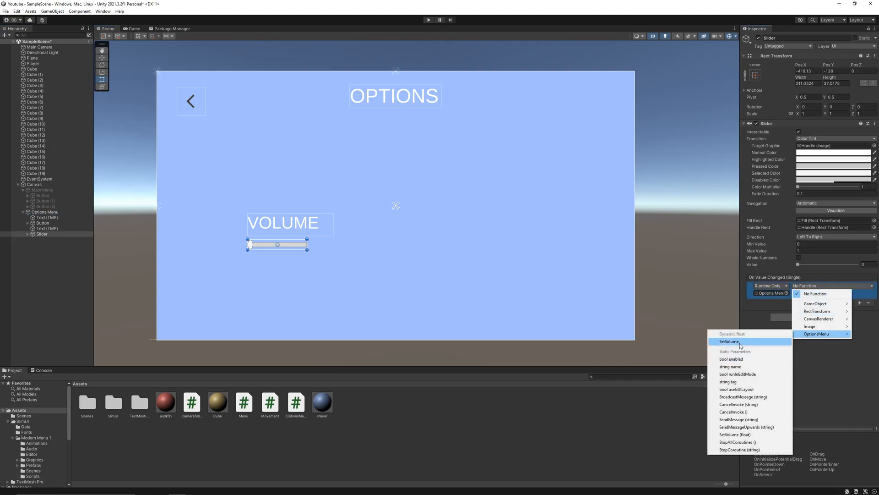
left_click(730, 341)
type("-80")
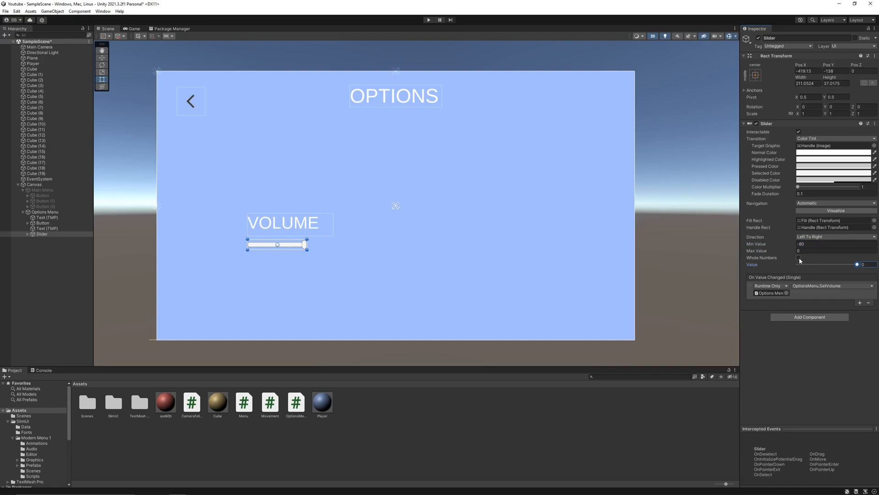
- Create a new mixer in the Audio Mixer window and name it 'Main Mixer'
left_click(103, 11)
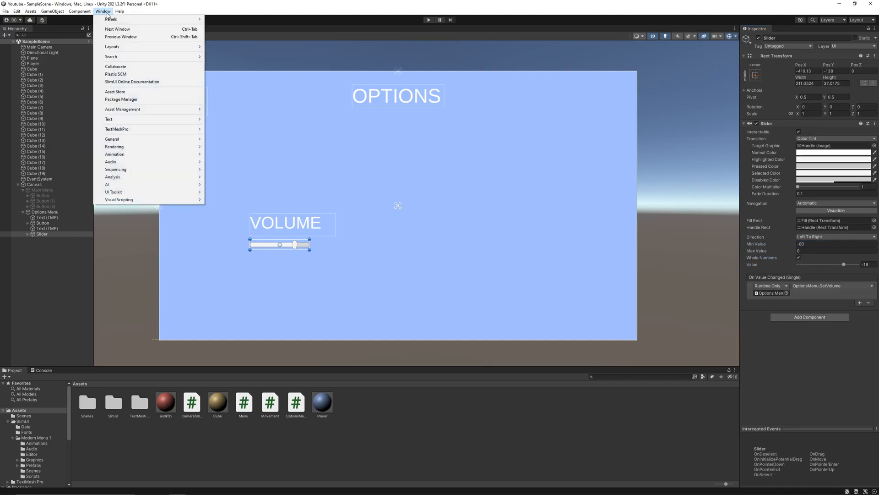
mouse_move(110, 161)
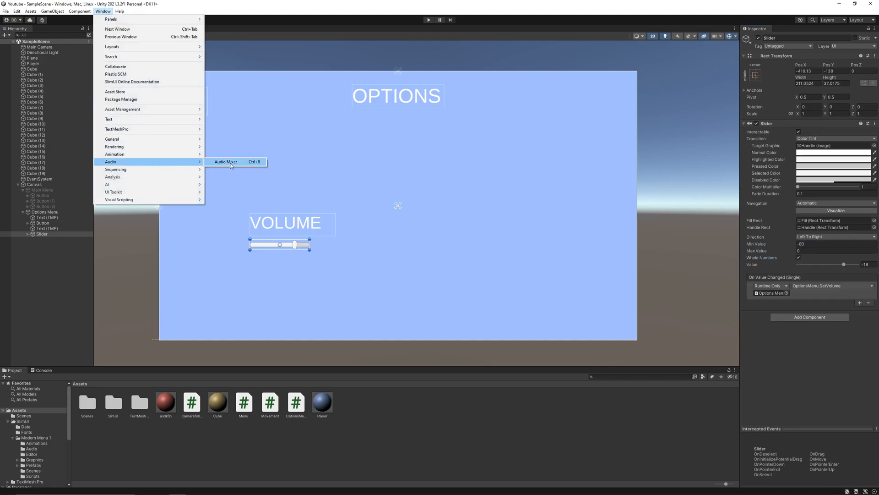
left_click(226, 162)
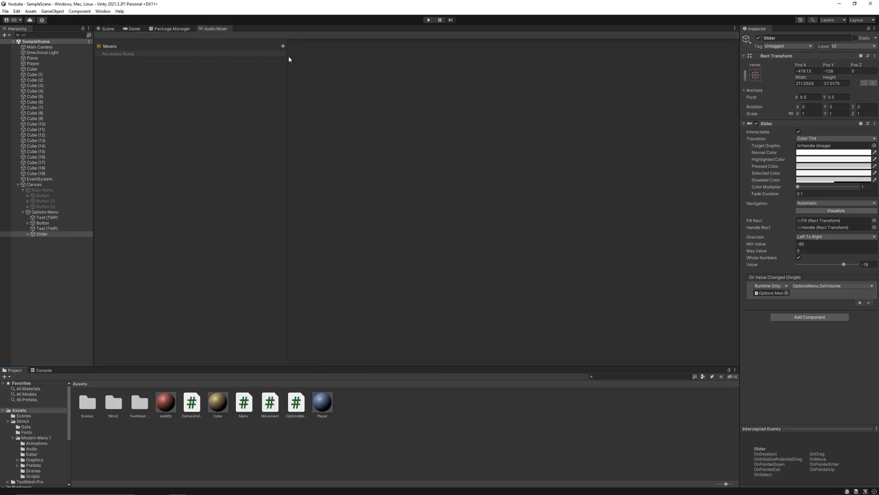
left_click(283, 46)
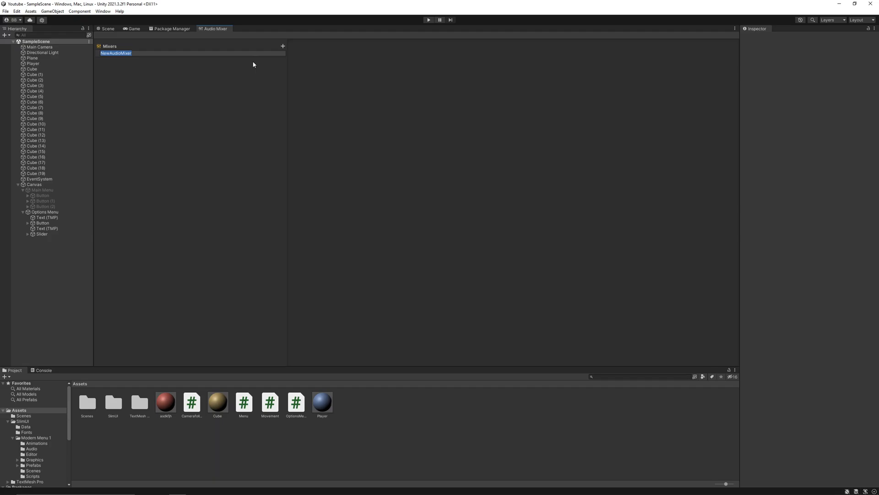
type("Main Mixer")
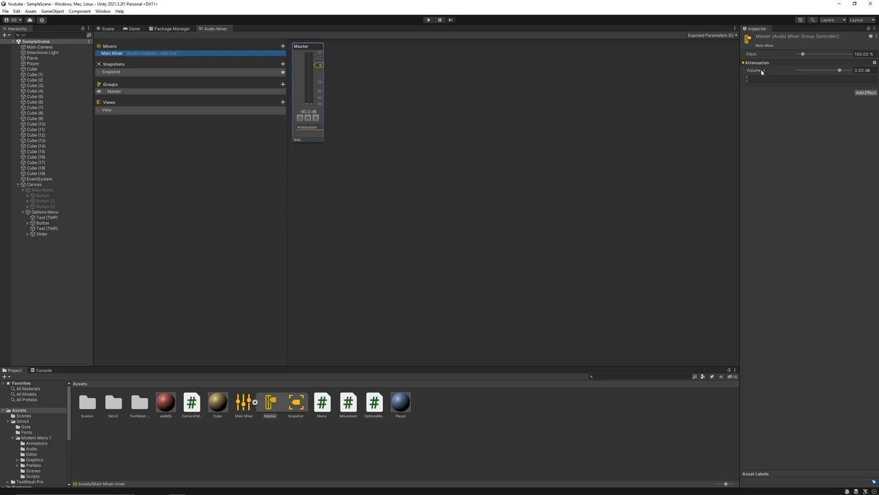
- Expose 'Volume (of Master)' to script, verify Exposed Parameters, and dock the Audio Mixer window
right_click(762, 71)
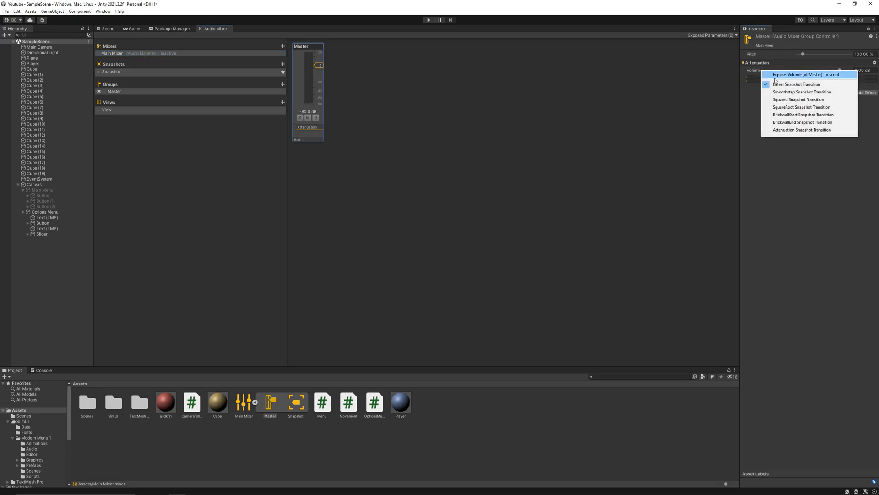
left_click(807, 75)
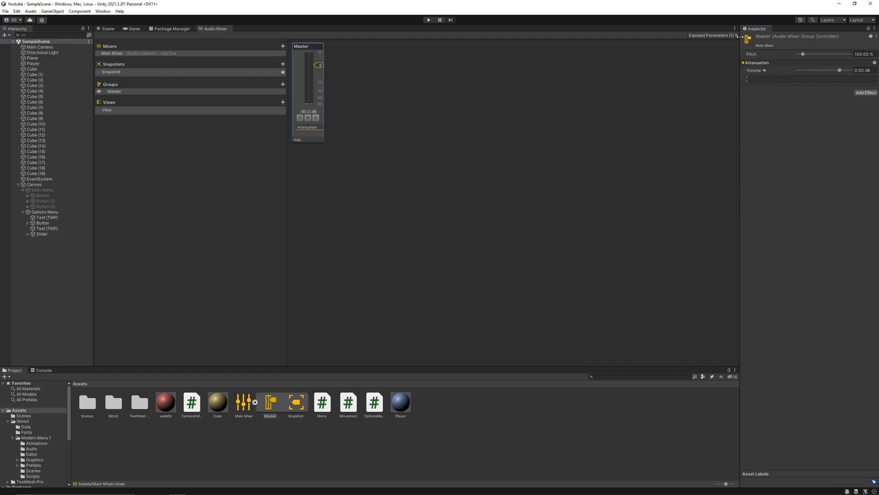
left_click(712, 36)
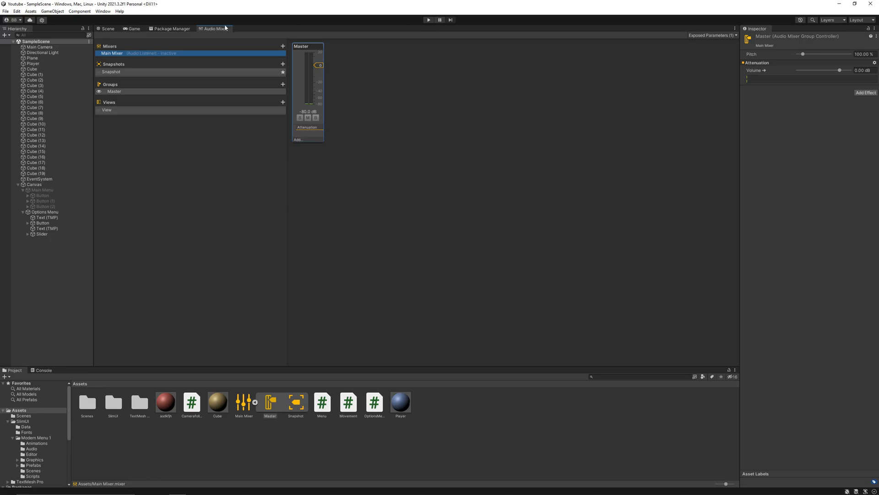
left_click(45, 211)
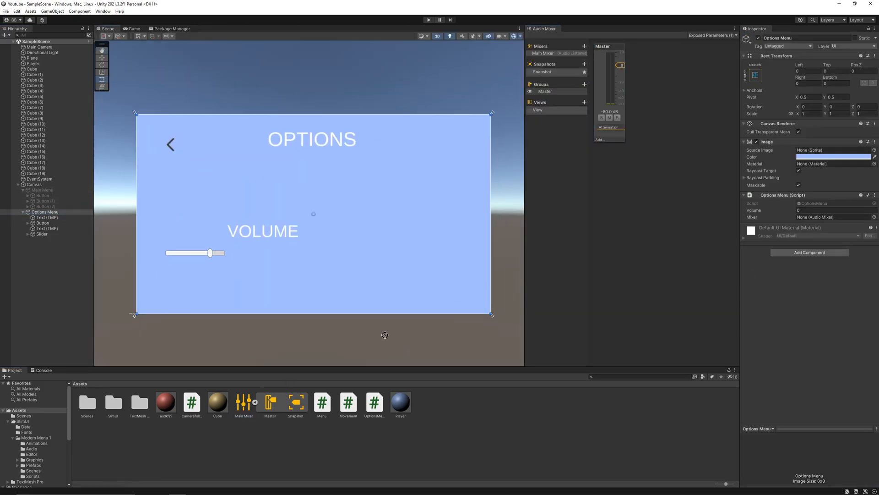
- Assign Main Mixer to the Options Menu Mixer field and test the slider in Play mode
left_click(829, 217)
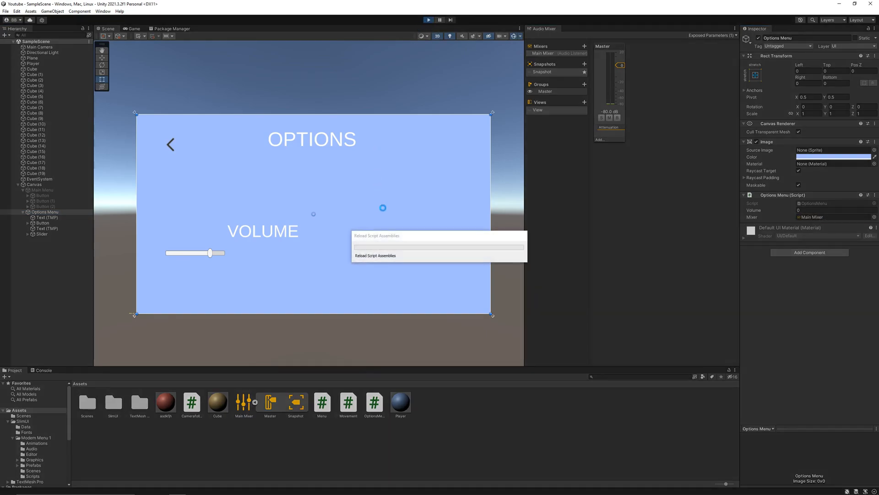
left_click(427, 20)
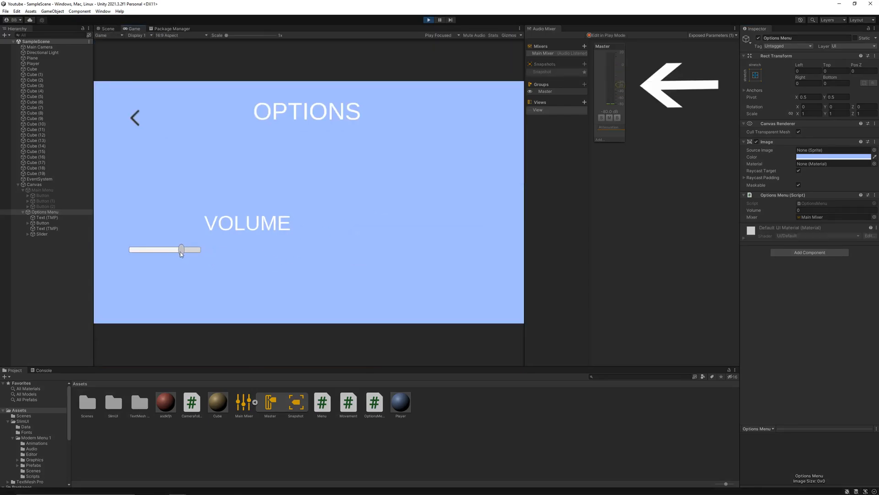
left_click(33, 184)
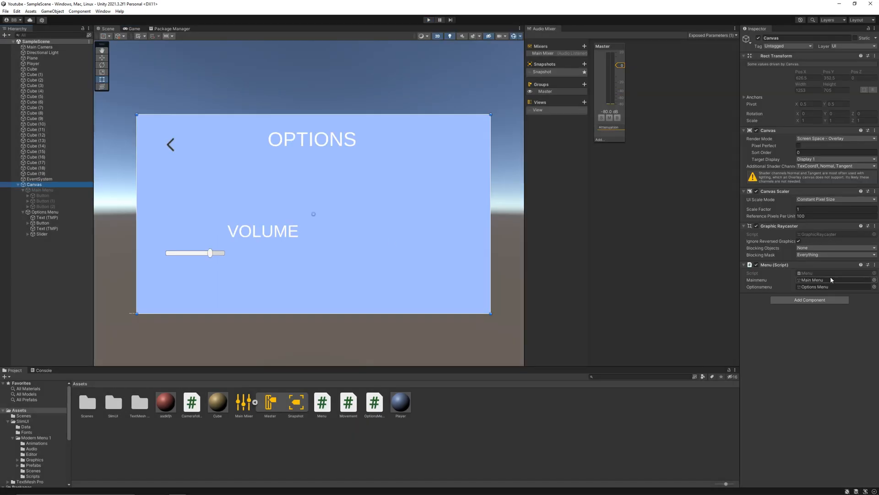
- Add an Audio Source component to the Canvas
left_click(808, 299)
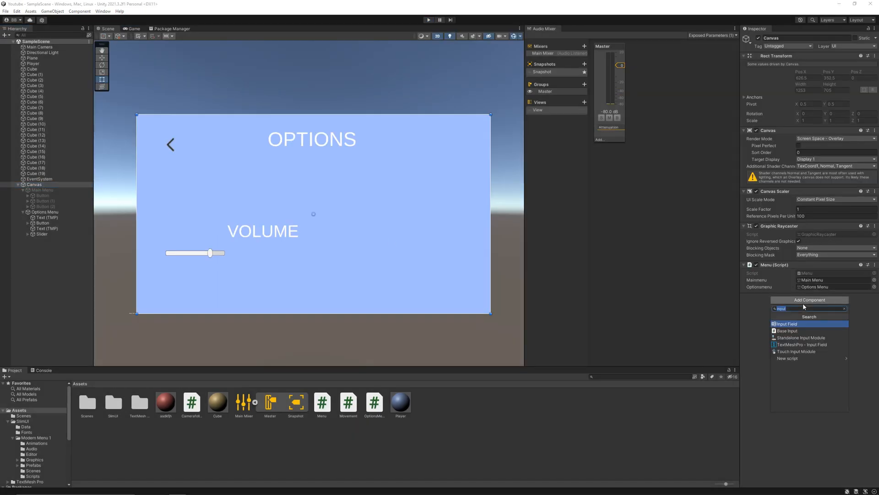
type("audio")
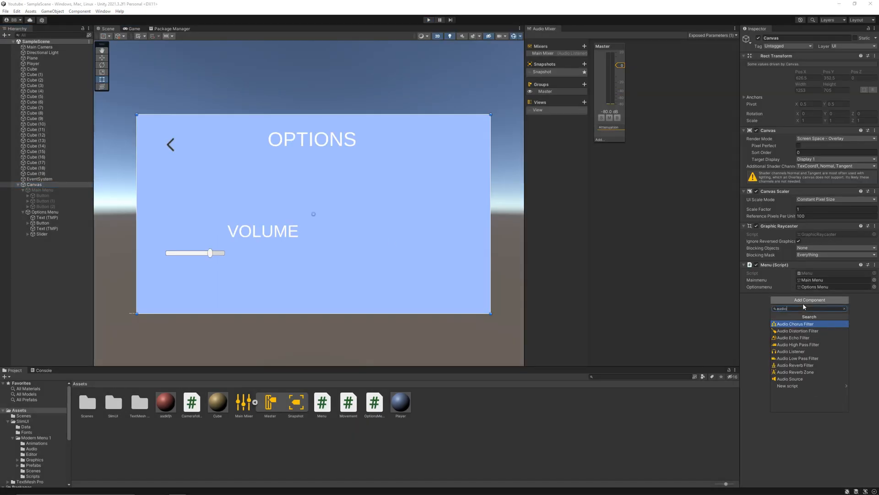
left_click(791, 379)
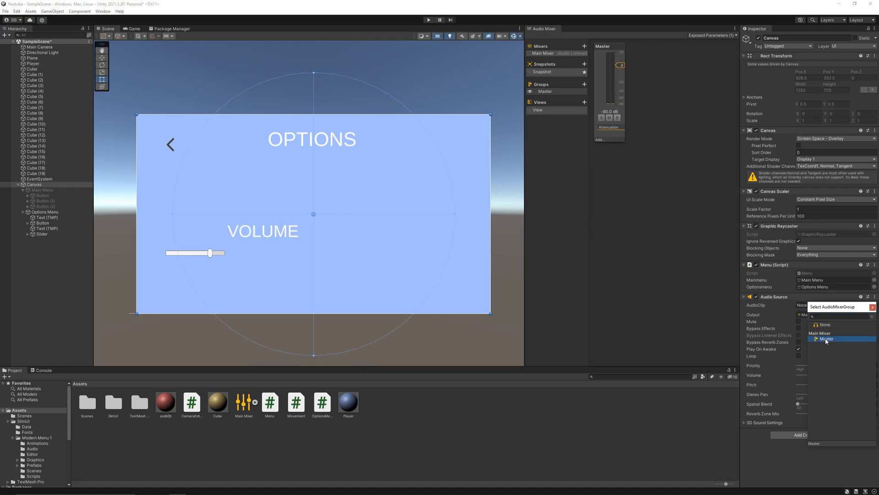
- Set the audio source Output to Master (Main Mixer) and assign the Komiku clip
left_click(826, 338)
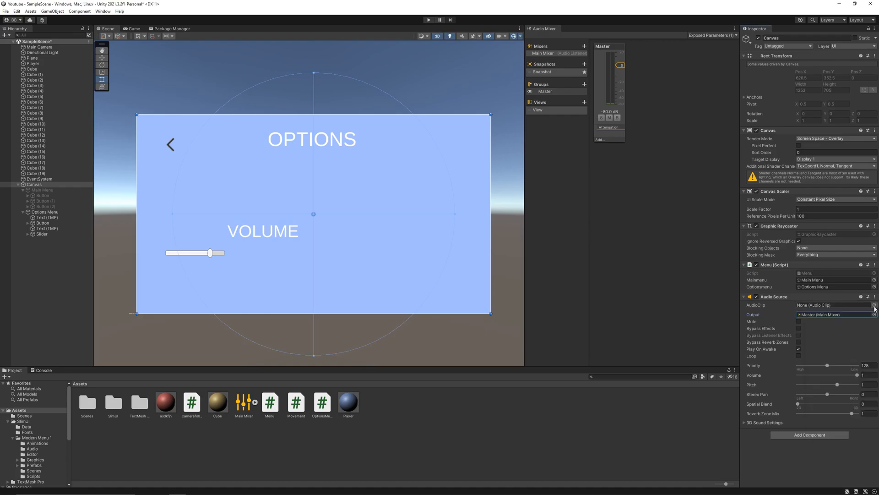
left_click(86, 401)
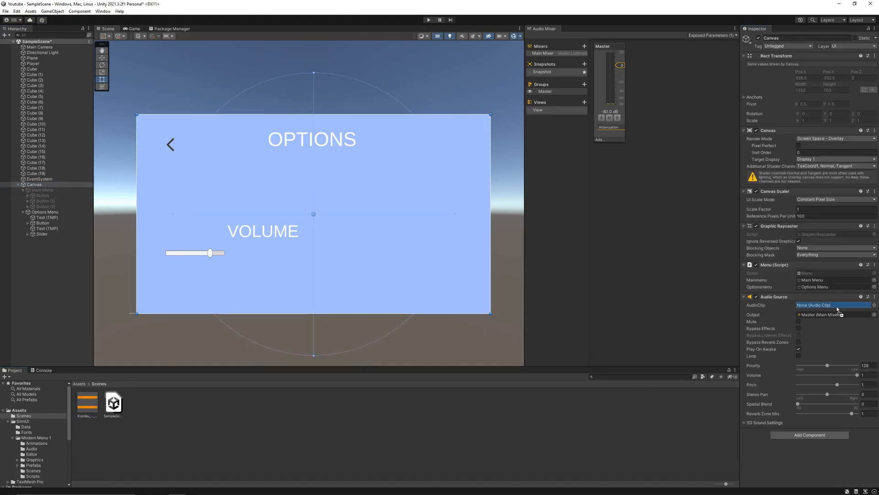
left_click(832, 304)
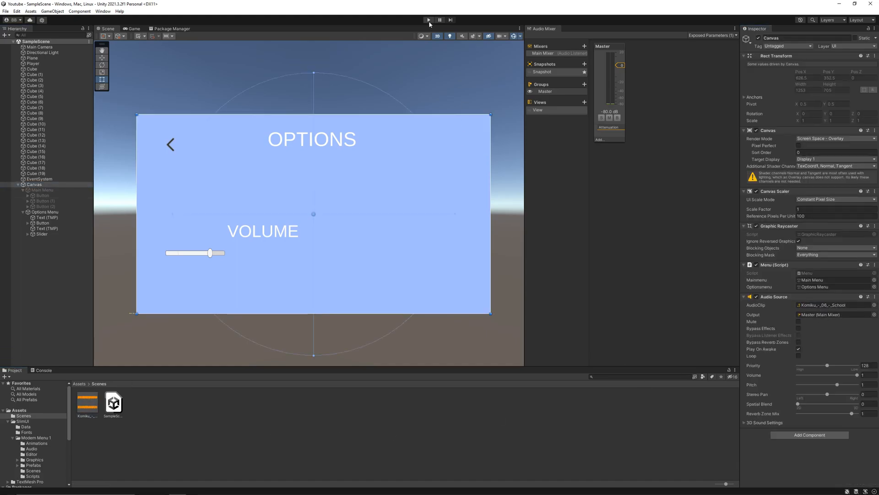